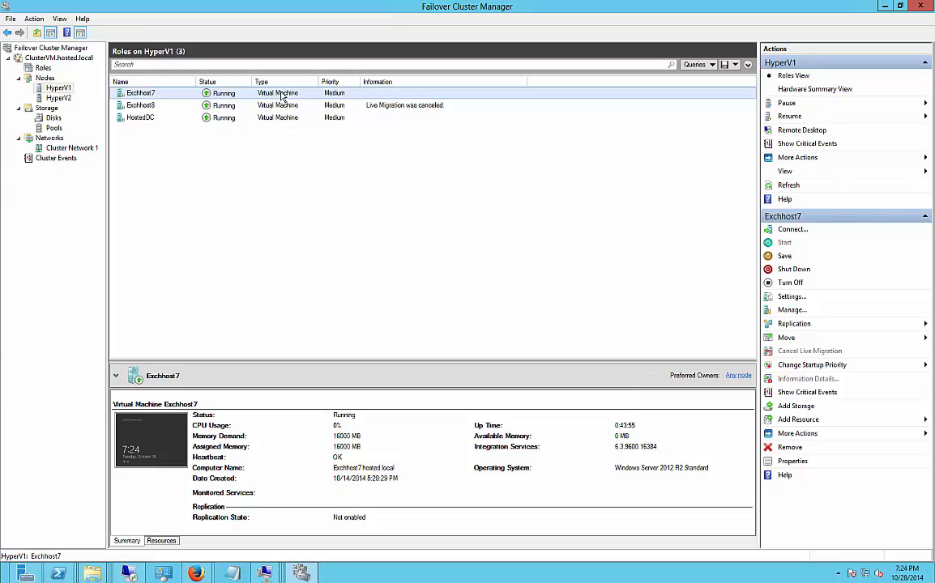
Quick-migrate the running Exchhost7 role from HyperV1 to node HyperV2 via Move > Quick Migration.
right_click(151, 92)
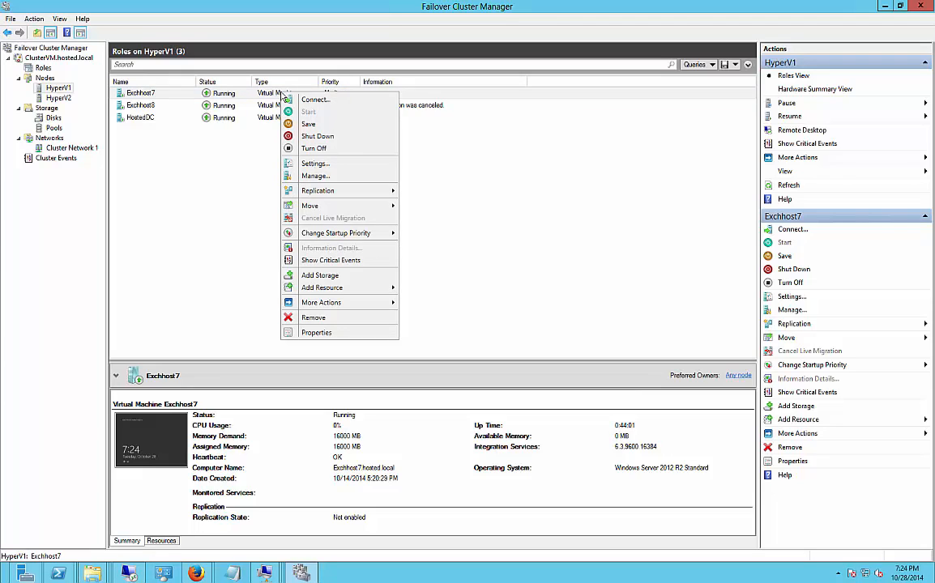
mouse_move(349, 205)
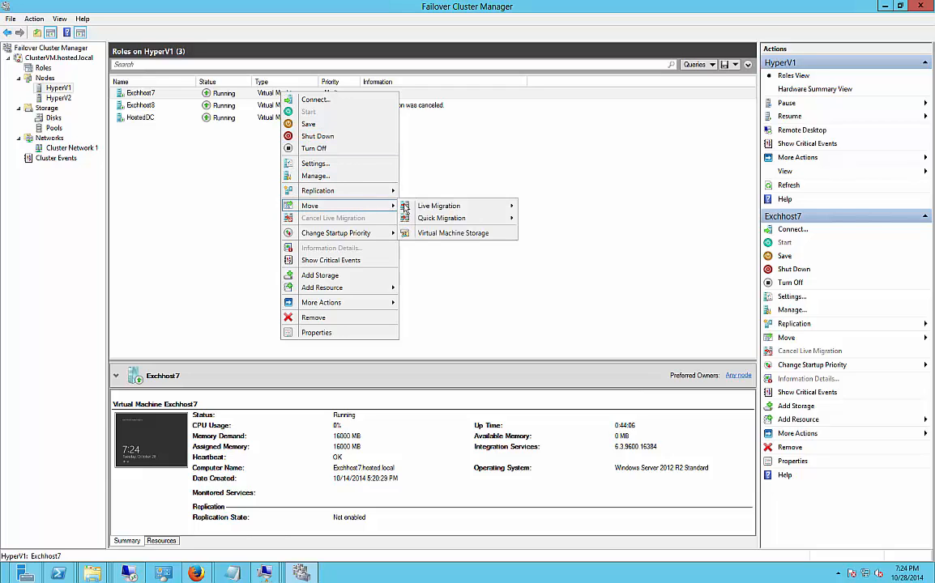
mouse_move(442, 218)
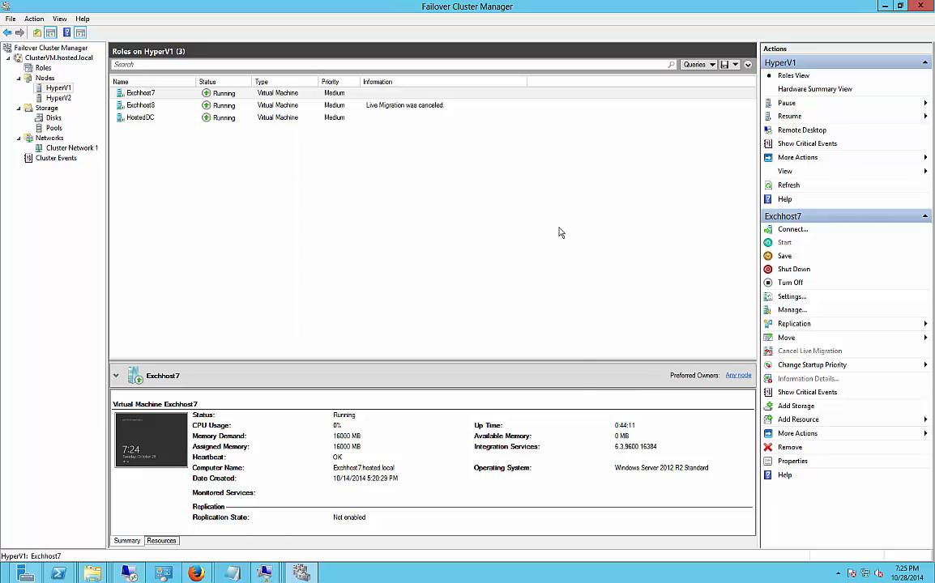
click(787, 337)
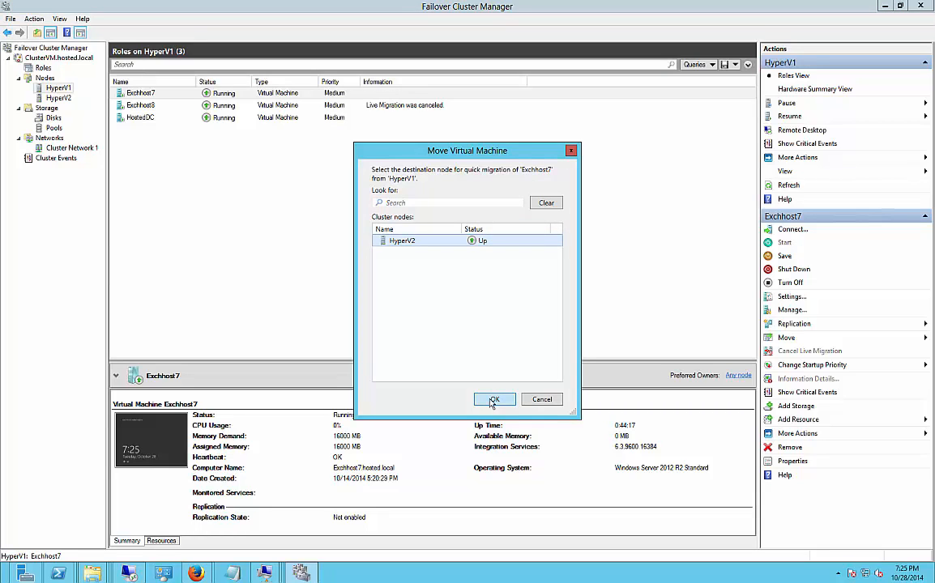
click(495, 400)
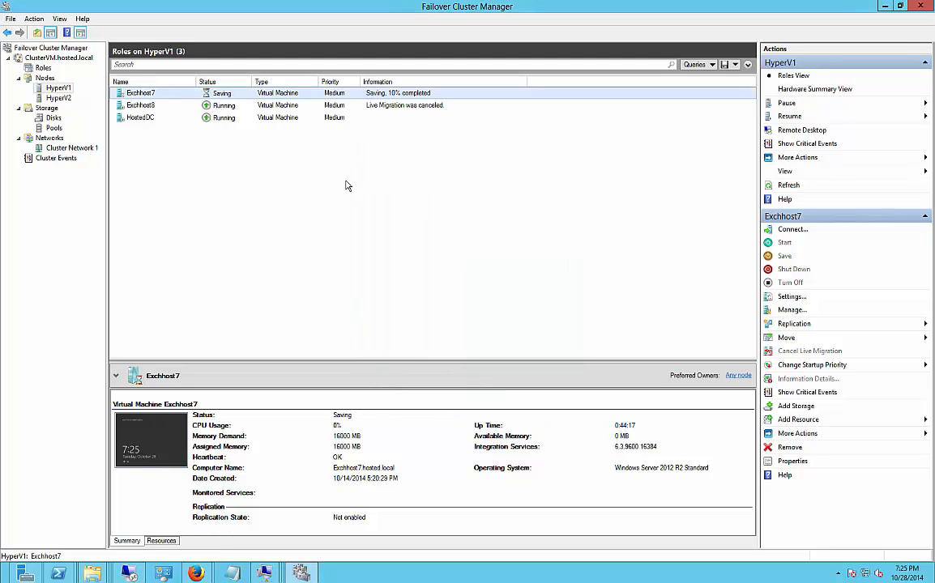
Exit the stale HyperV1 console error and select Exchhost7 under HyperV2's roles as it starts.
click(792, 230)
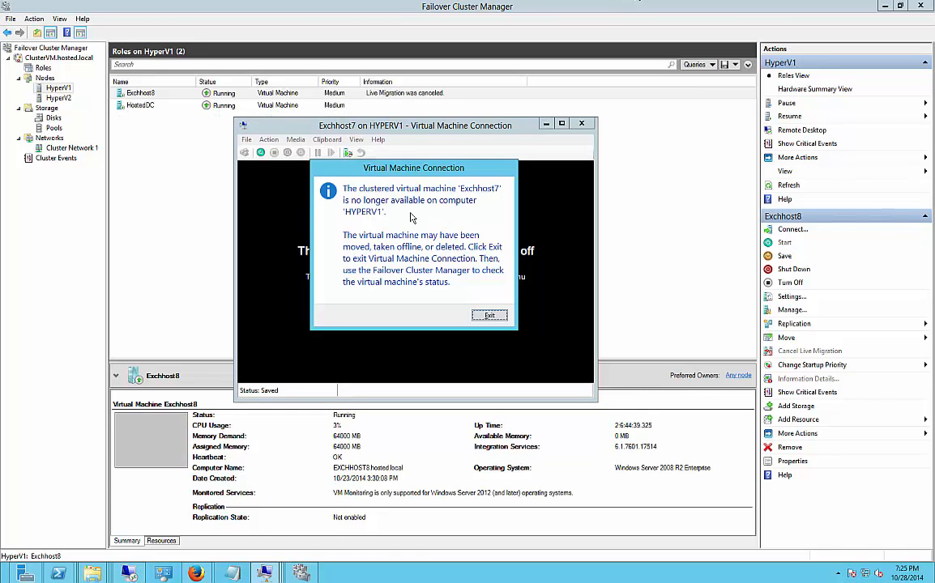
click(489, 315)
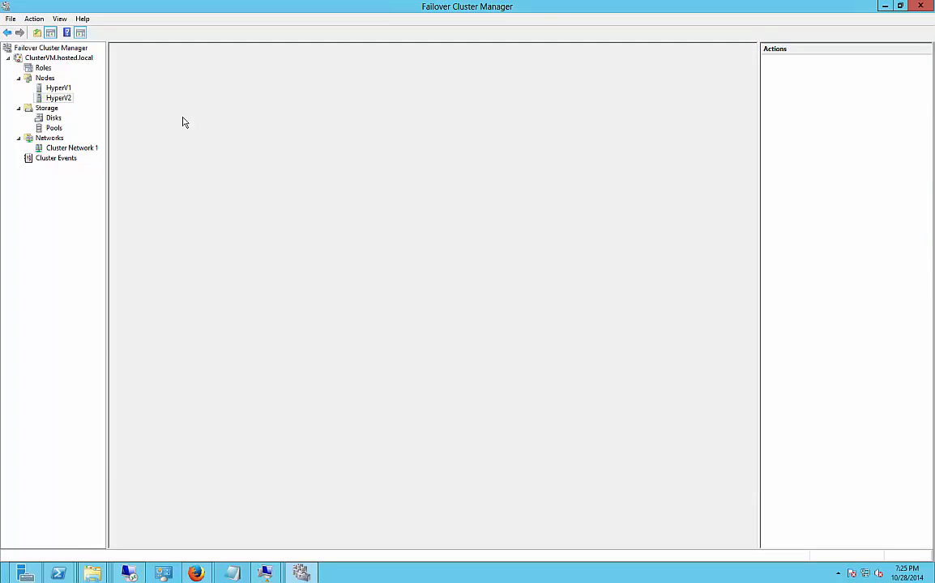
click(59, 97)
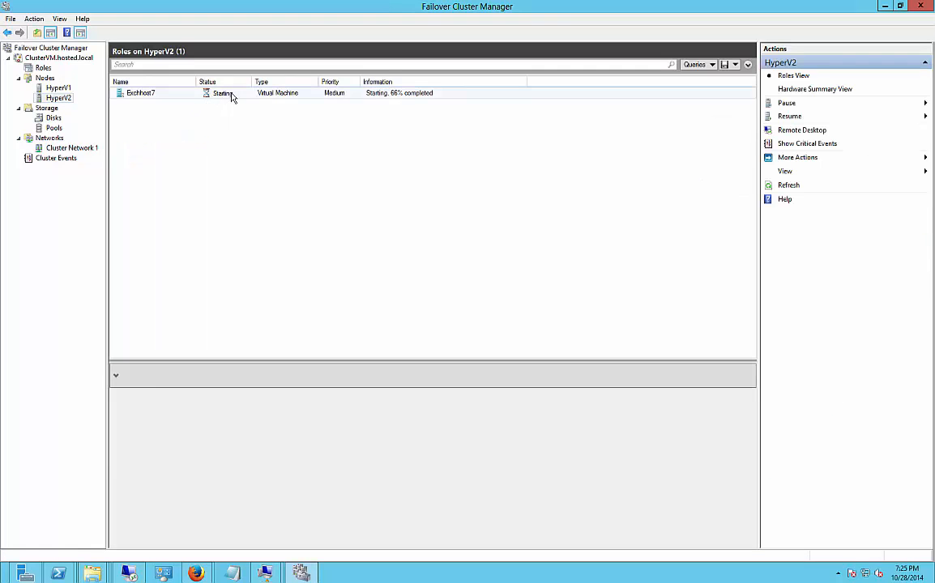
click(143, 93)
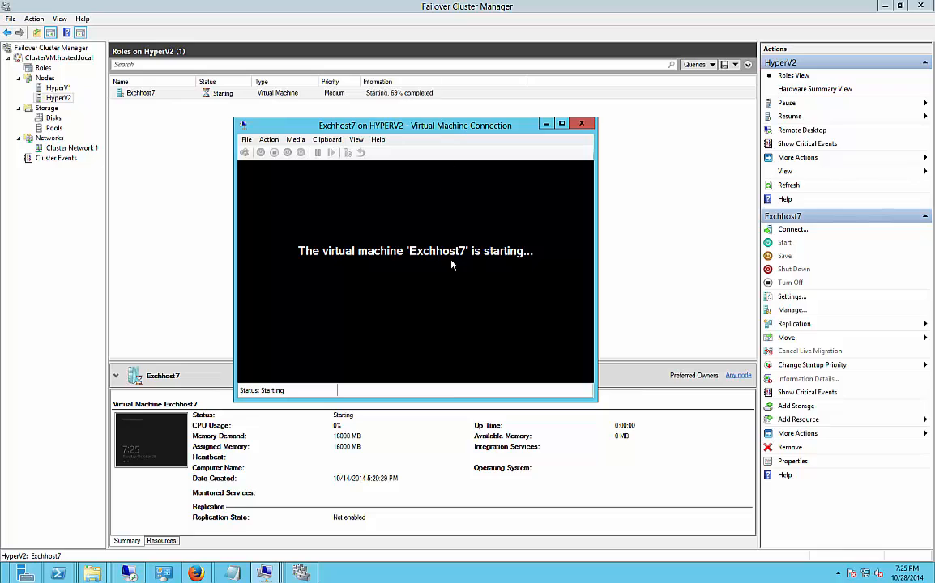
mouse_move(311, 268)
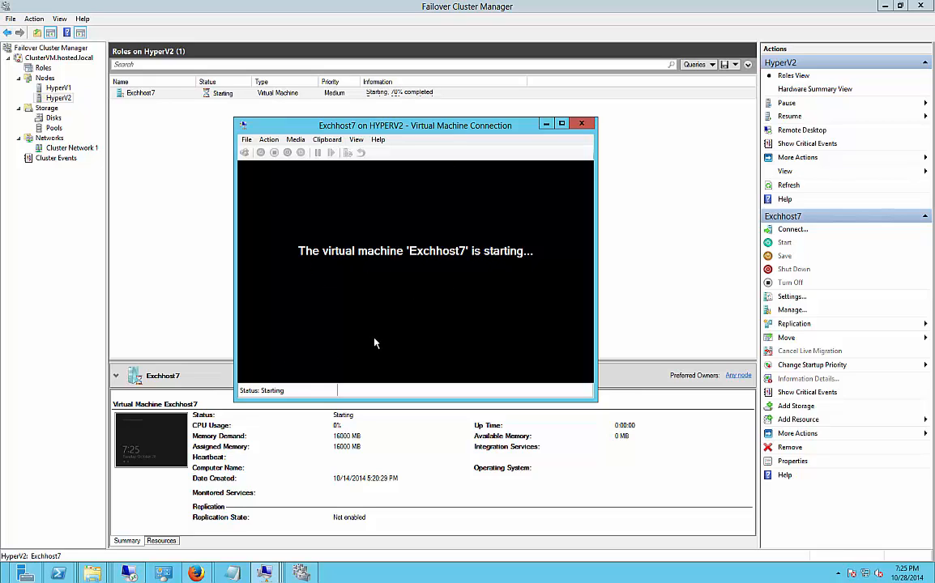
mouse_move(401, 189)
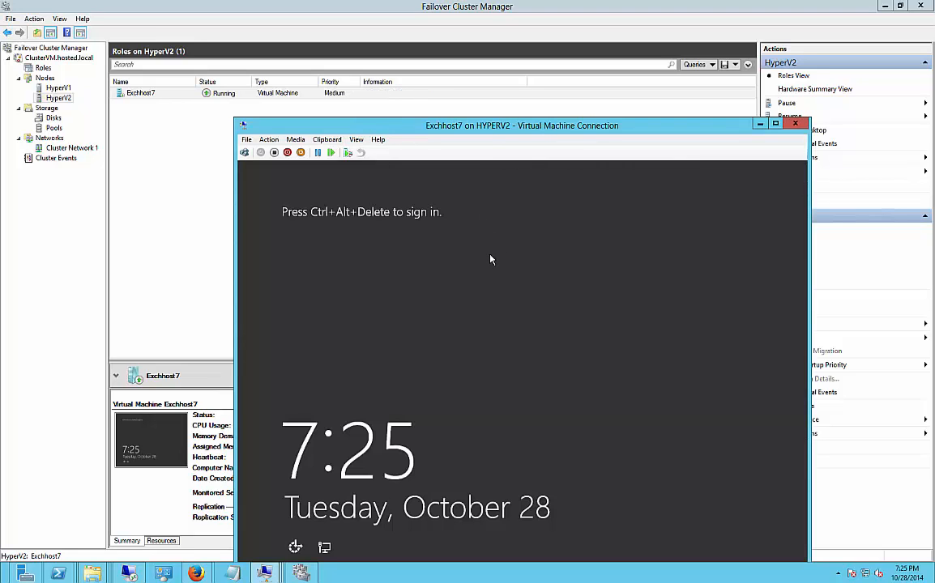
mouse_move(493, 254)
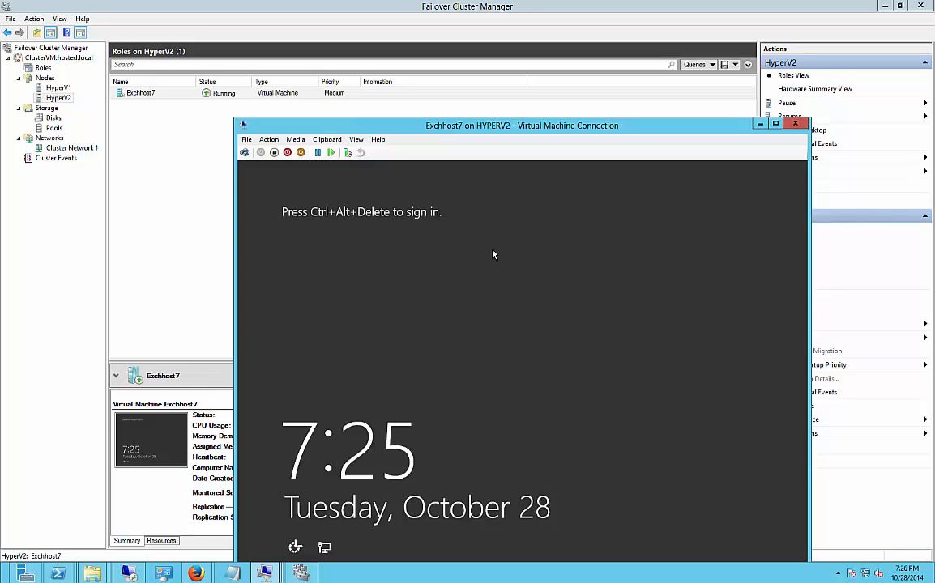
drag(522, 126, 480, 111)
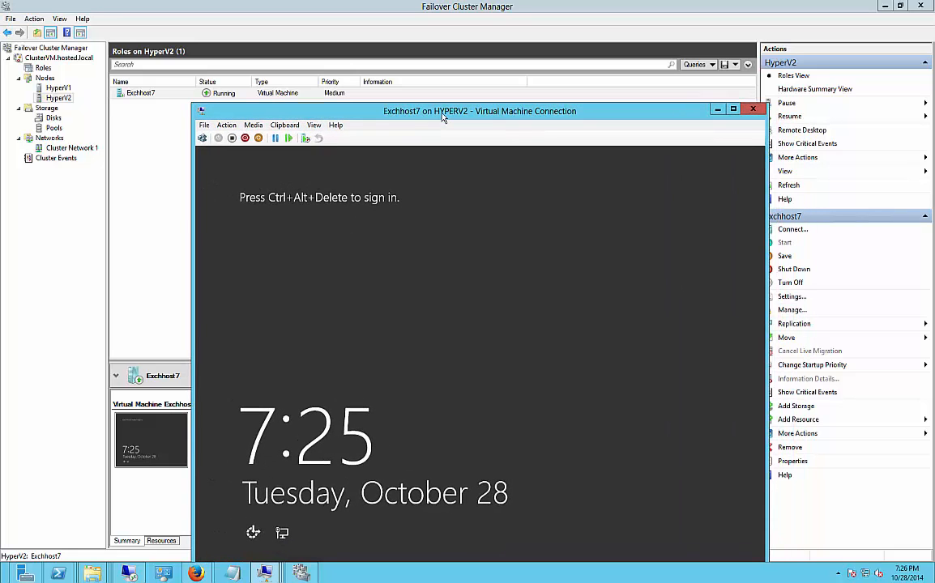
mouse_move(473, 155)
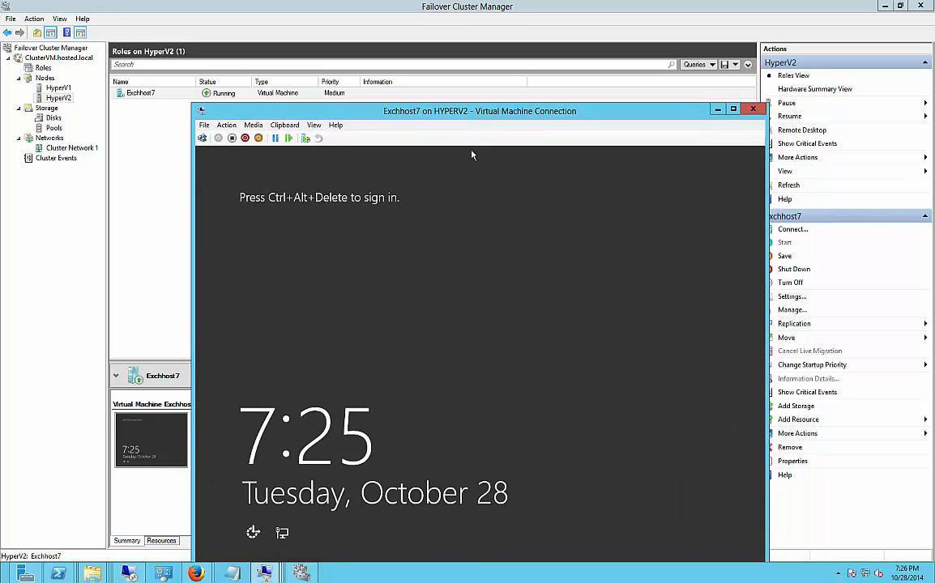